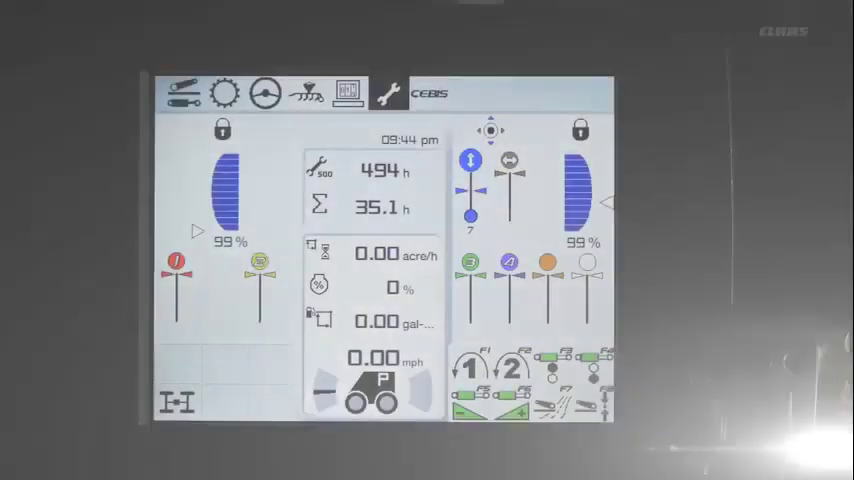
- Reach the Resetting page for the 500-hour and 1500-hour maintenance recorders via the wrench service tab
left_click(388, 92)
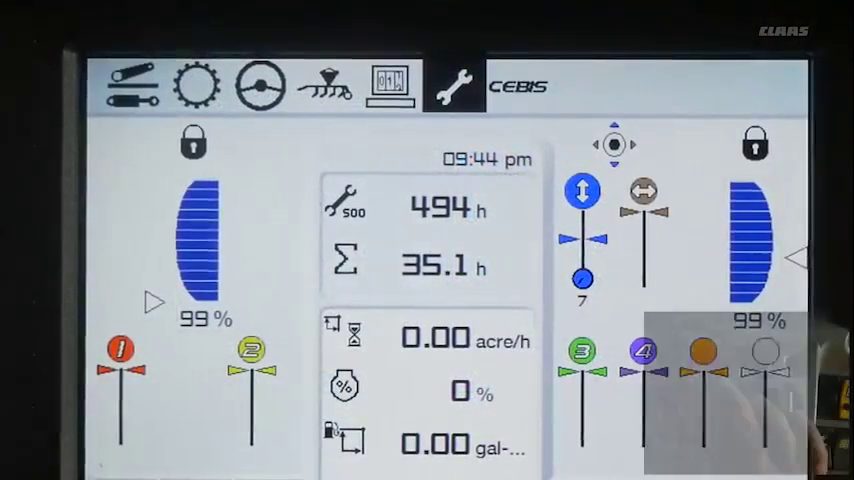
left_click(454, 84)
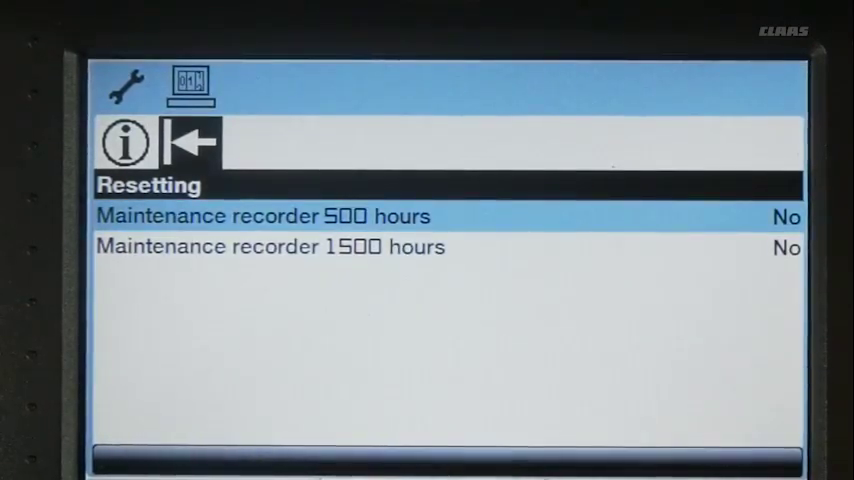
- Review the No/Yes reset choice for the 500-hour recorder and continue to Vehicle information
left_click(784, 216)
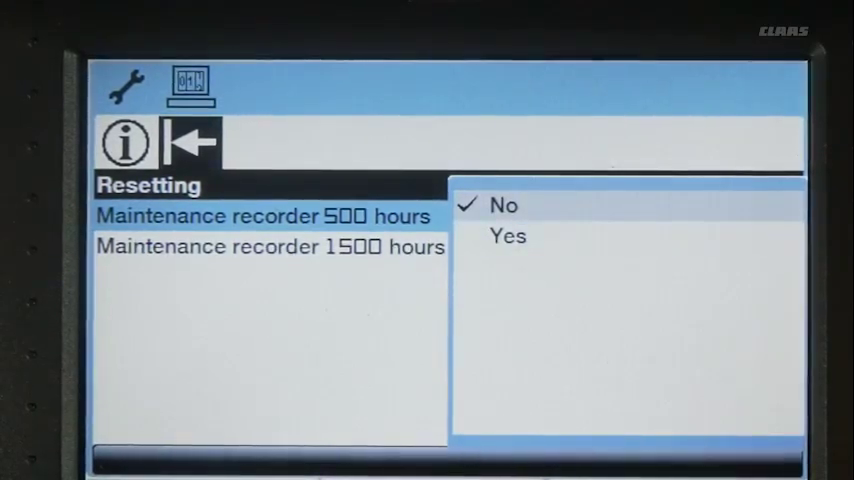
left_click(190, 140)
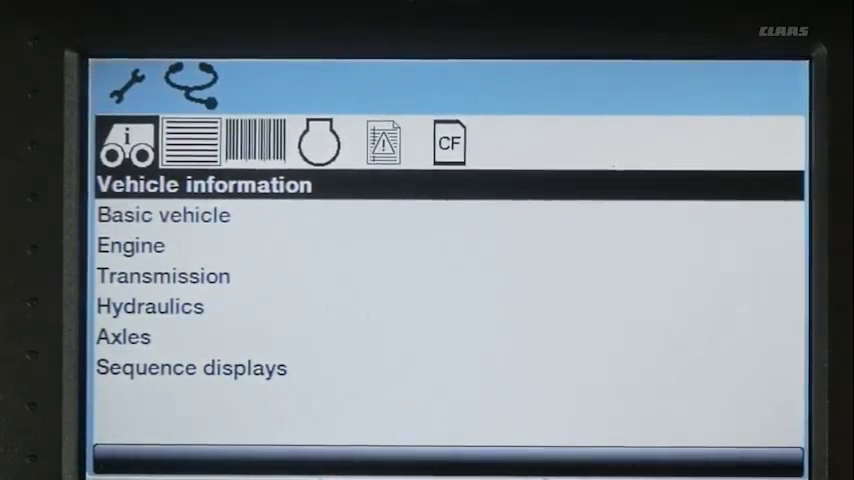
- Browse the Basic vehicle, Engine and Transmission readouts (oil temperature, level, pressure)
left_click(164, 214)
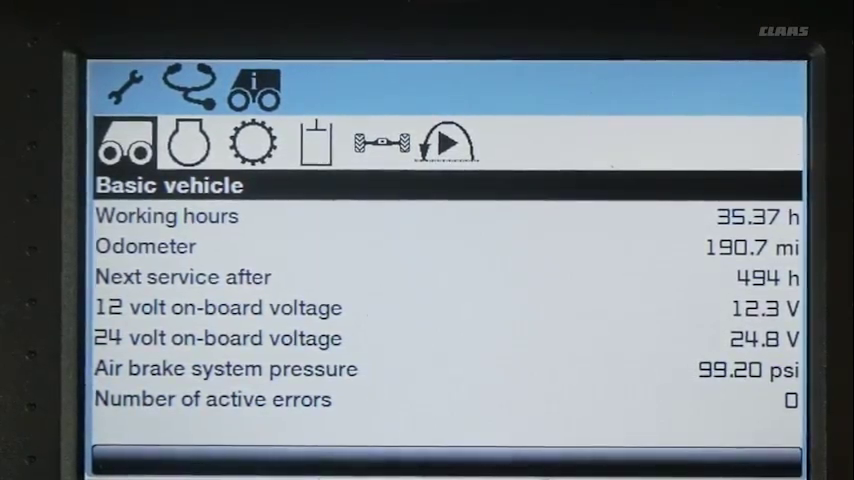
left_click(188, 142)
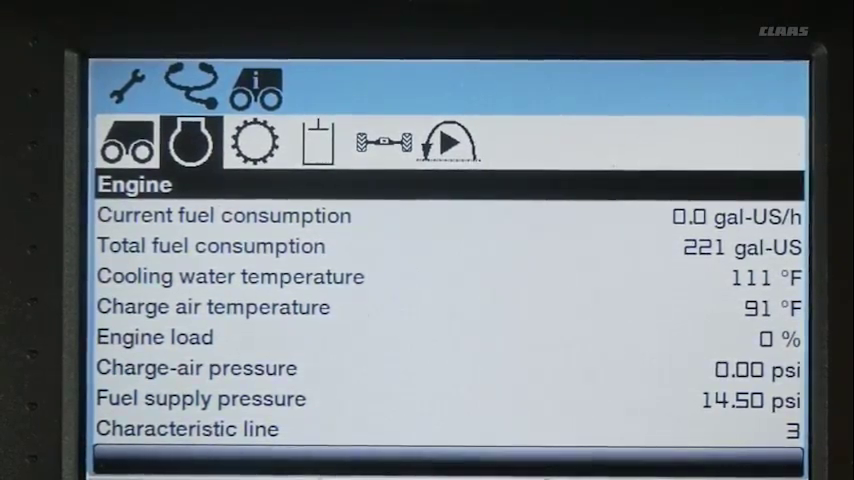
left_click(252, 142)
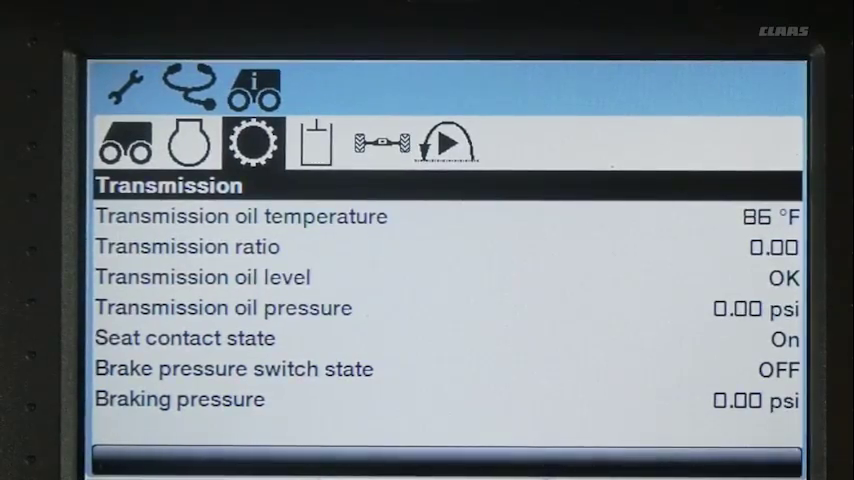
- Browse the Hydraulics, Axles and Sequence displays pages, then back to the Vehicle information list
left_click(314, 142)
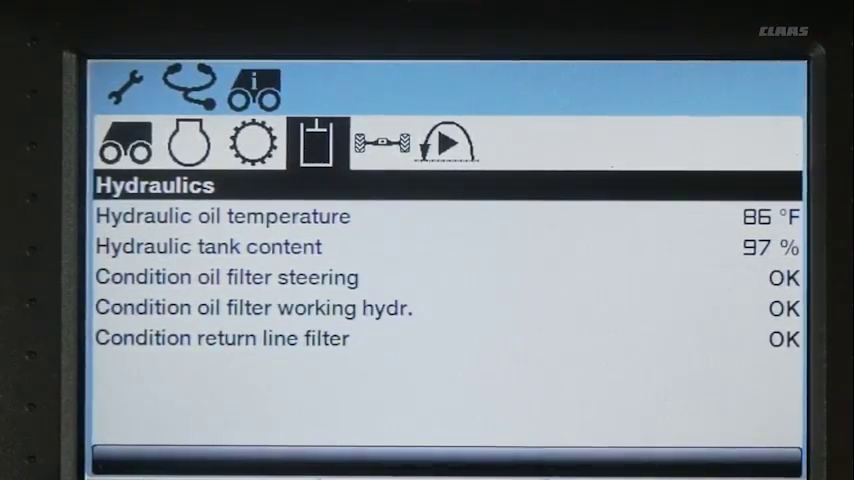
left_click(380, 140)
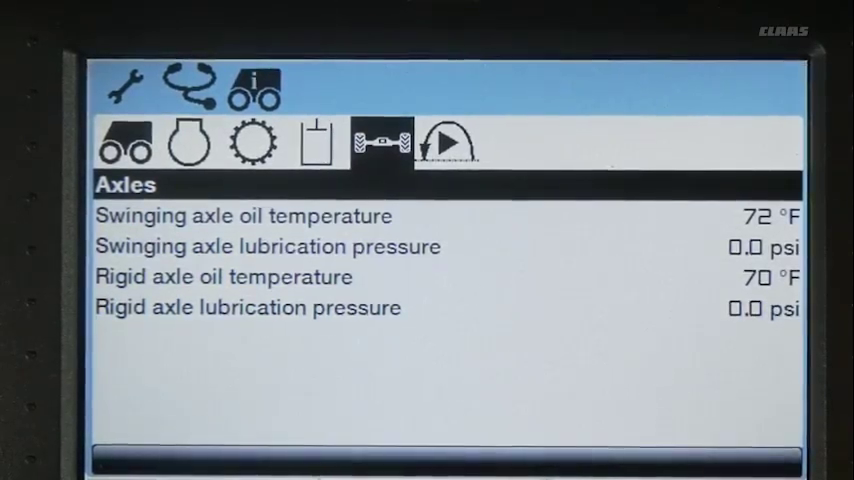
left_click(448, 142)
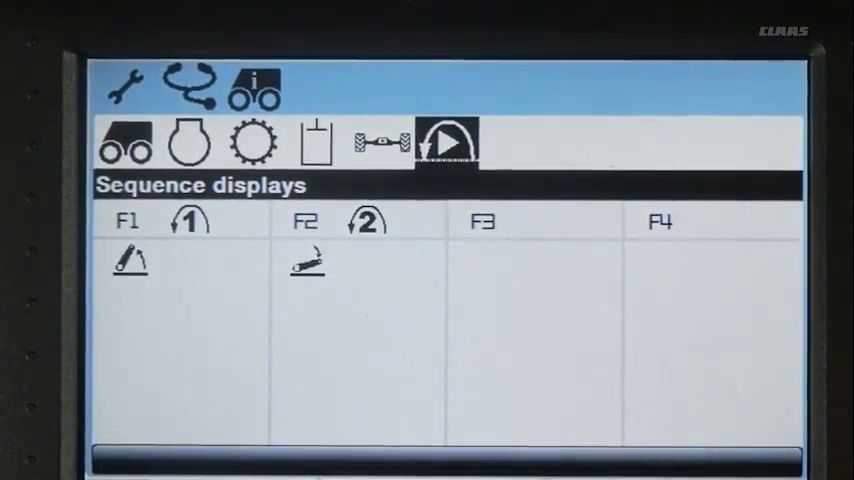
left_click(254, 88)
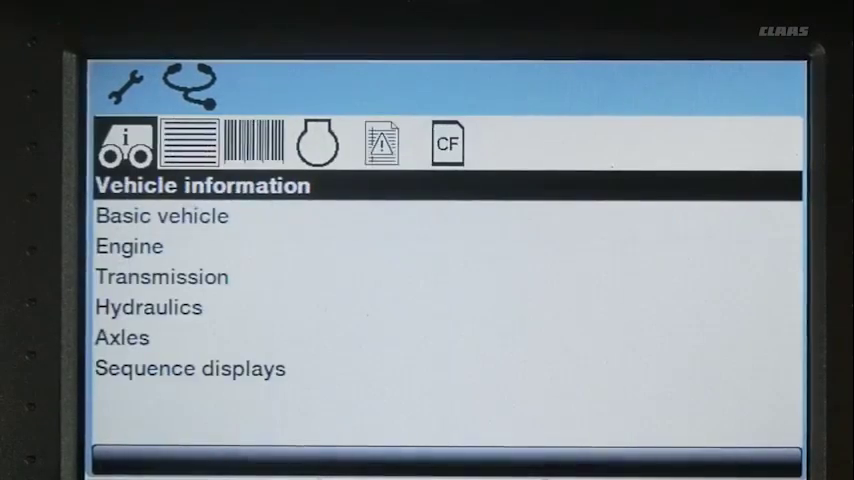
- View the CEBIS parameters software version list, then query the empty Engine diagnostics error page
left_click(188, 142)
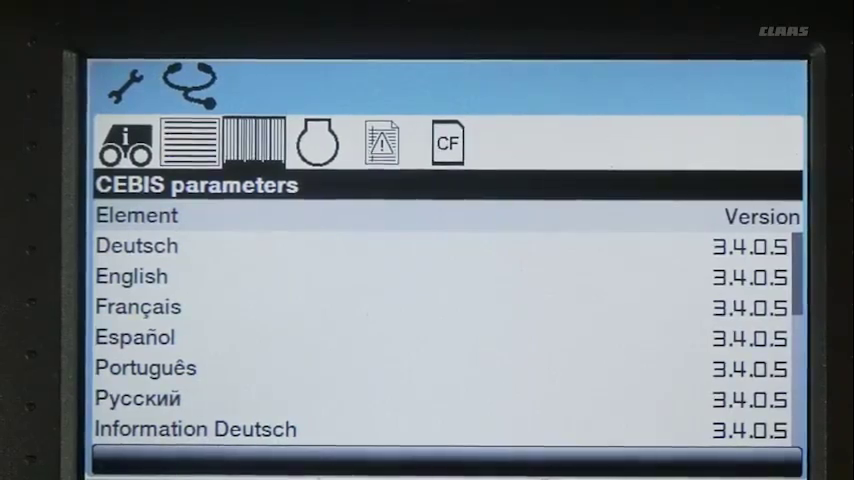
left_click(136, 244)
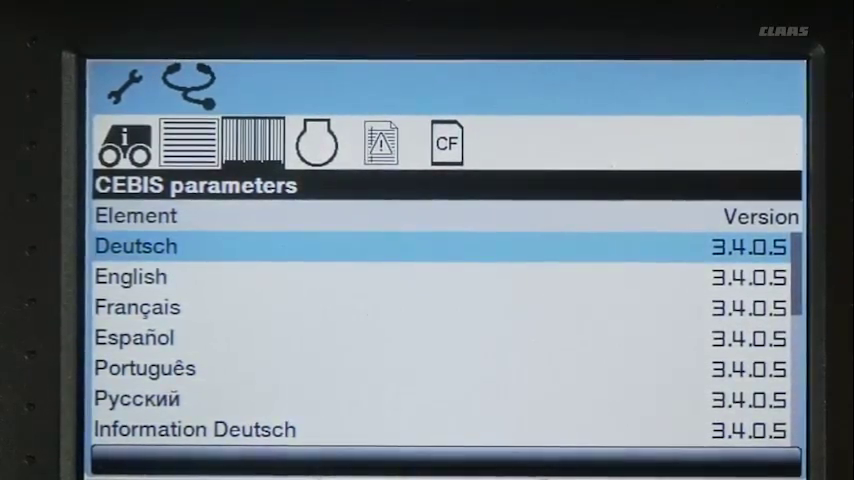
left_click(316, 142)
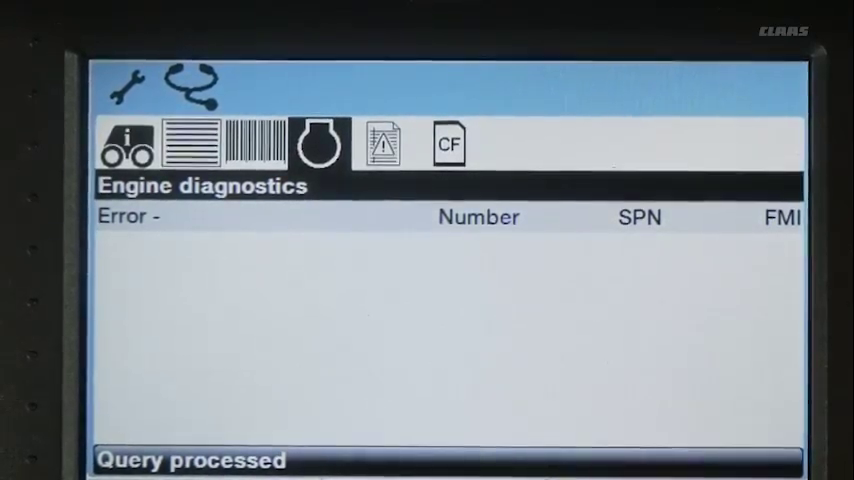
- View the empty Active alarms page from Alarm lists and return to Onboard diagnostics
left_click(382, 144)
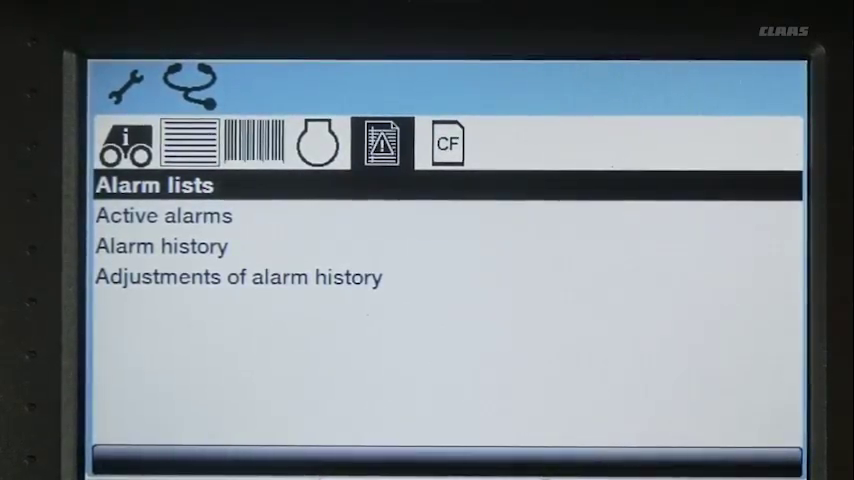
left_click(164, 216)
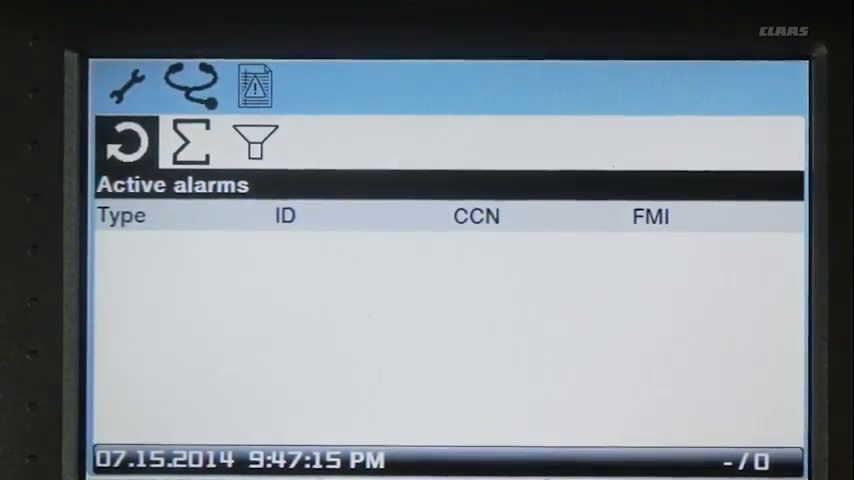
left_click(256, 142)
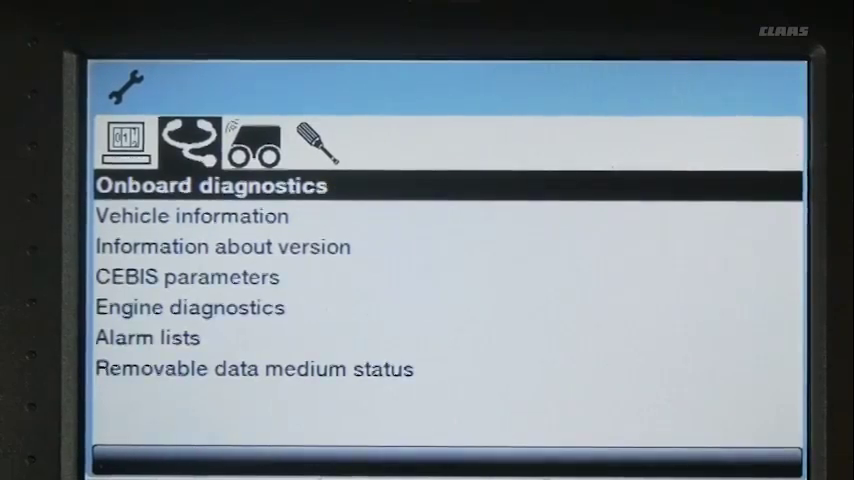
- View telematics Remote diagnostics and Jobs status, return to CLAAS TELEMATICS, then reach the Calibrating menu
left_click(254, 140)
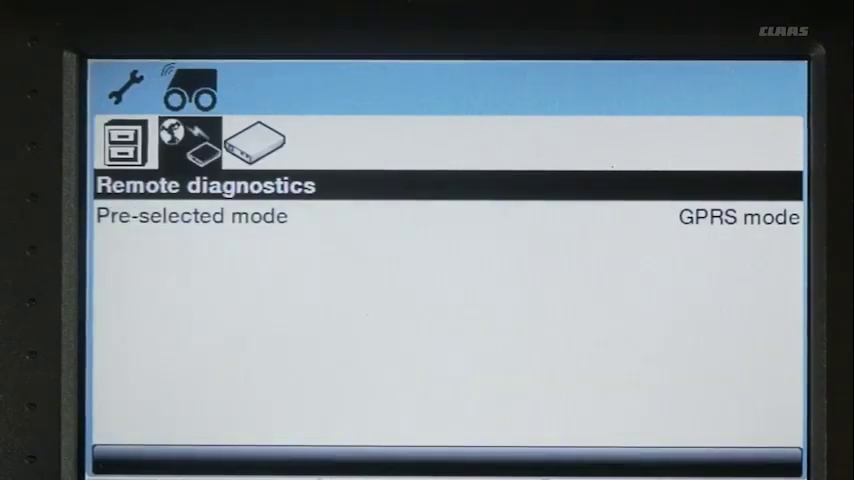
left_click(120, 140)
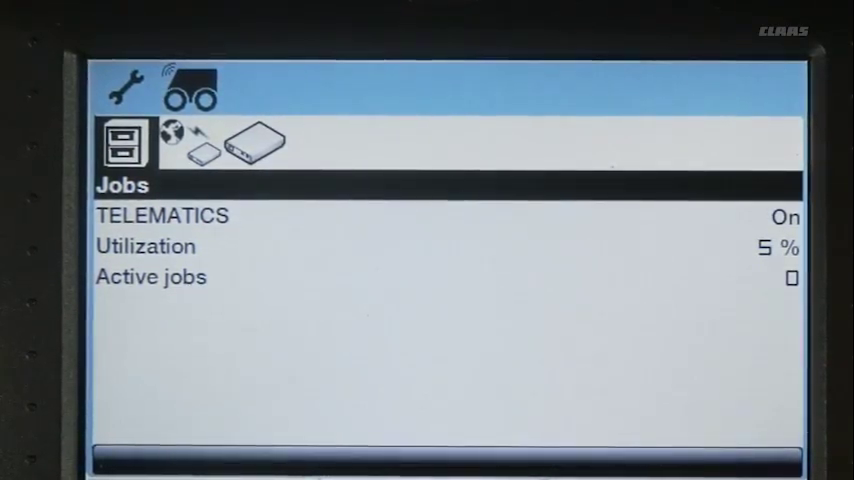
left_click(200, 144)
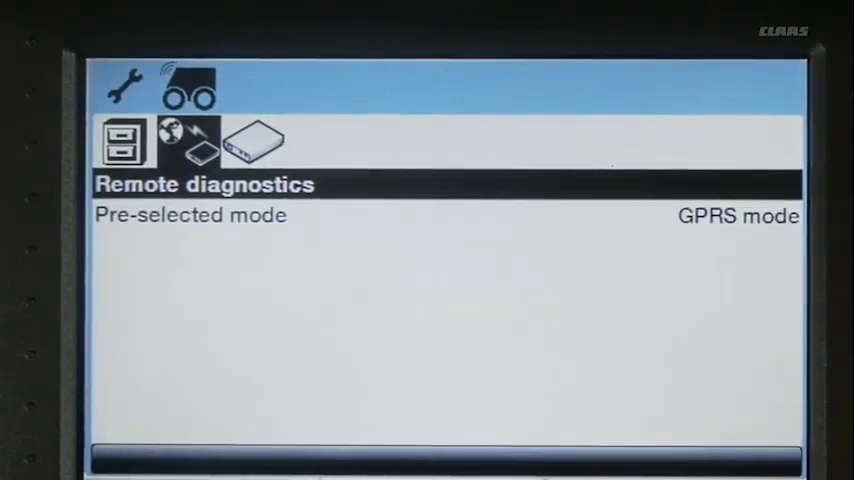
left_click(252, 140)
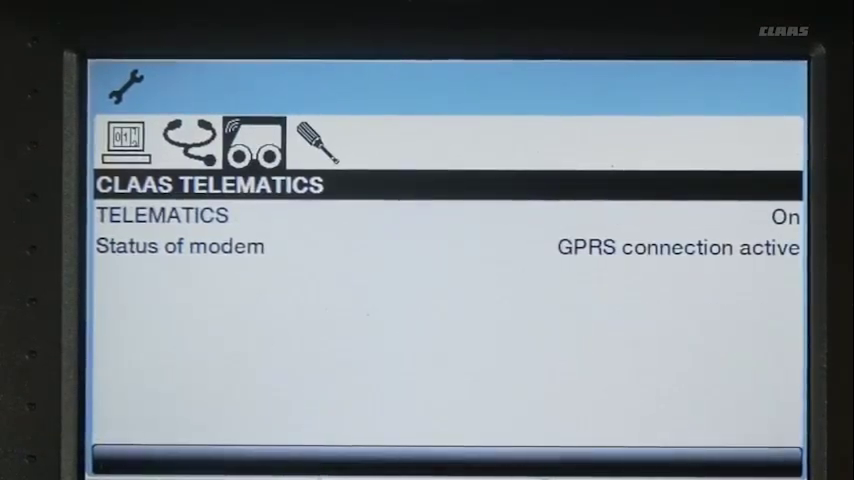
left_click(318, 140)
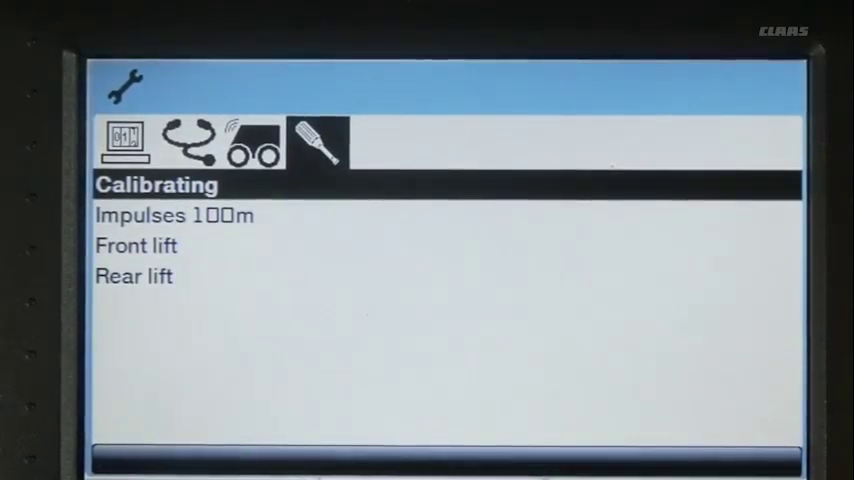